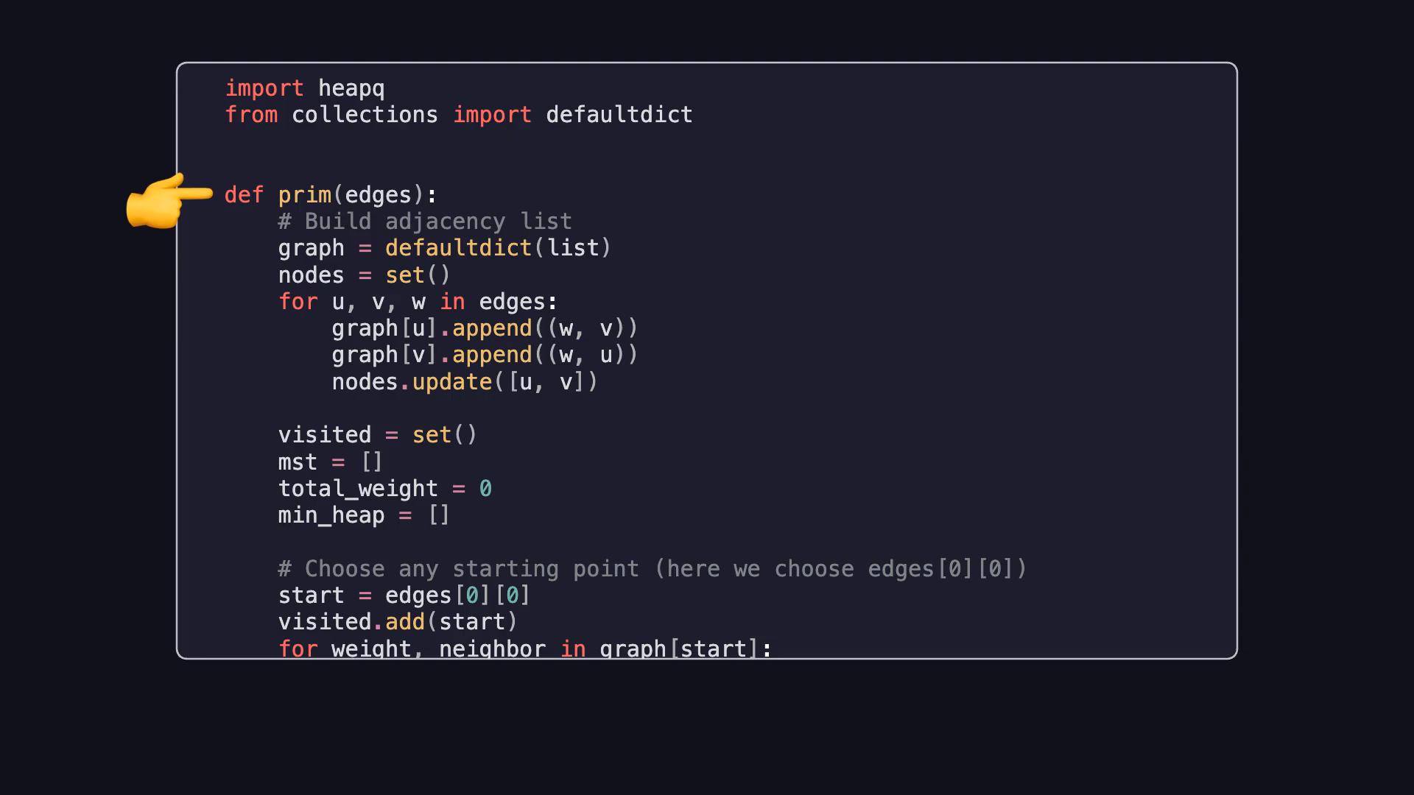
pyautogui.moveTo(228, 301)
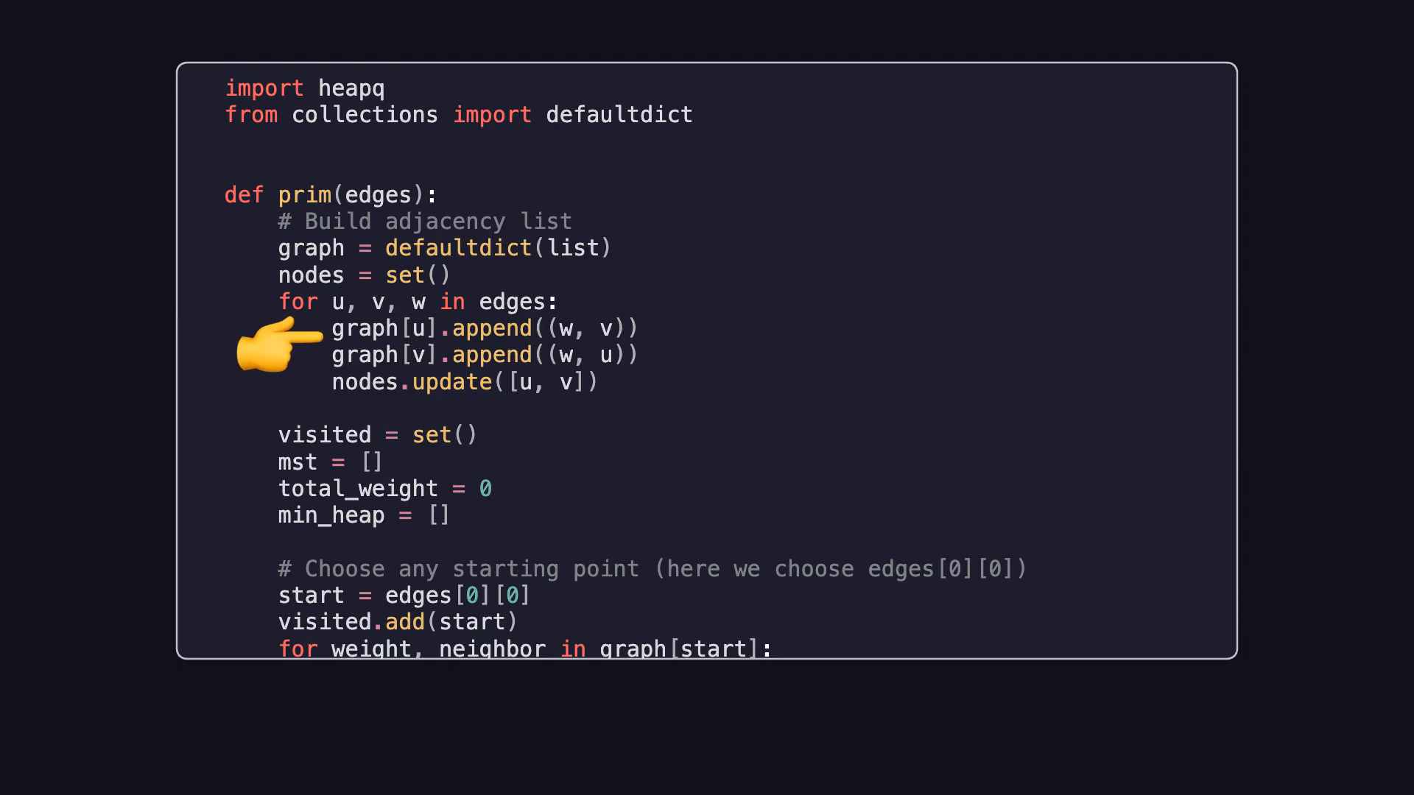
pyautogui.moveTo(280, 393)
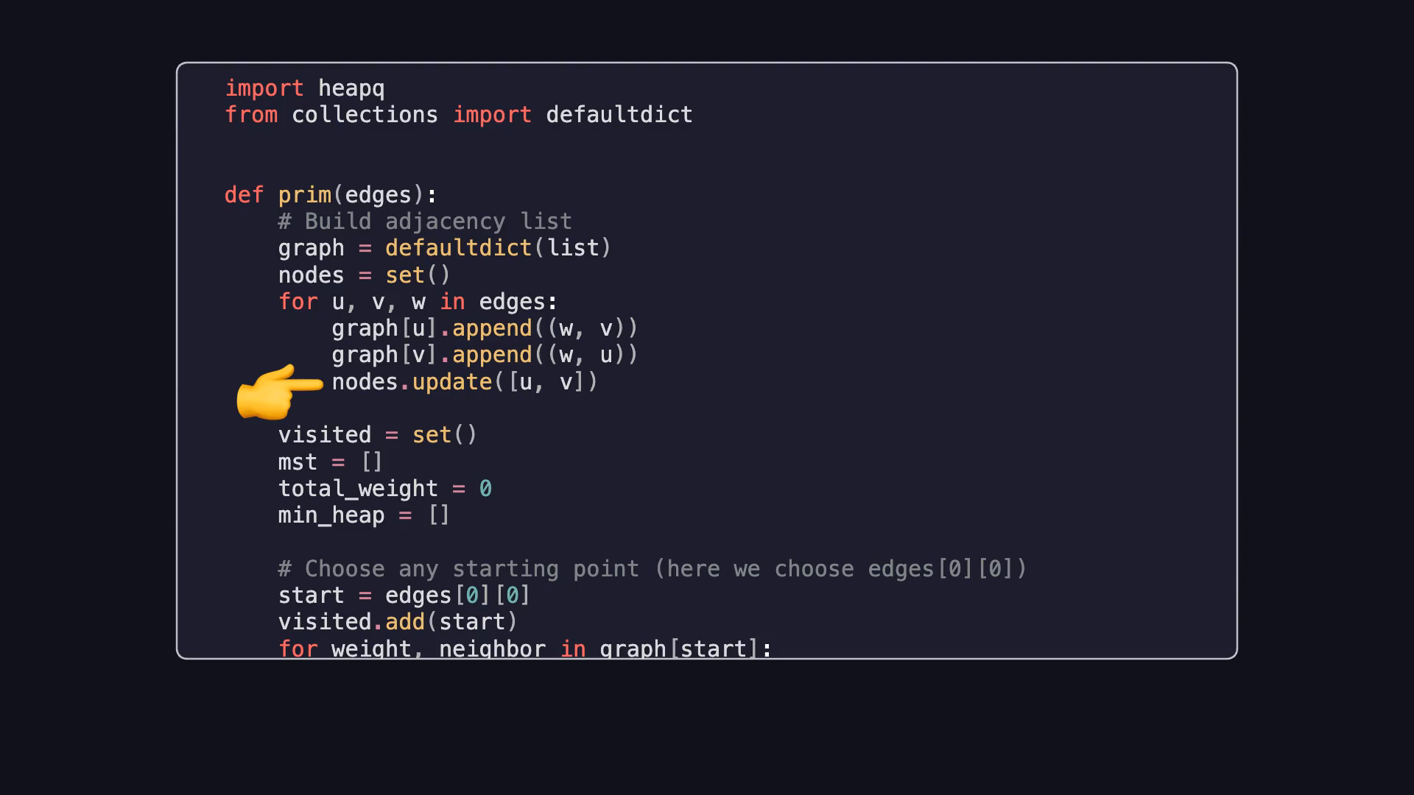
pyautogui.moveTo(228, 441)
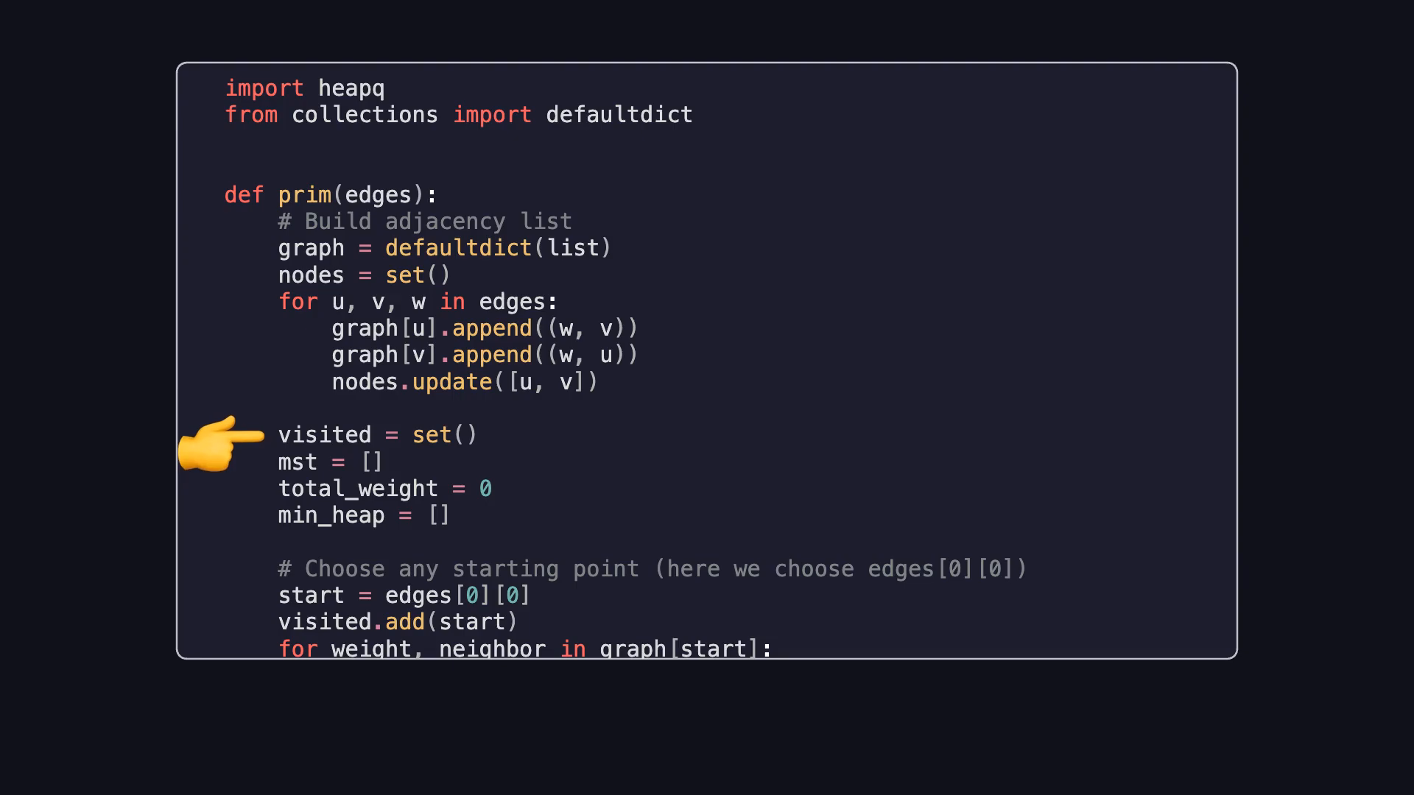
pyautogui.moveTo(228, 465)
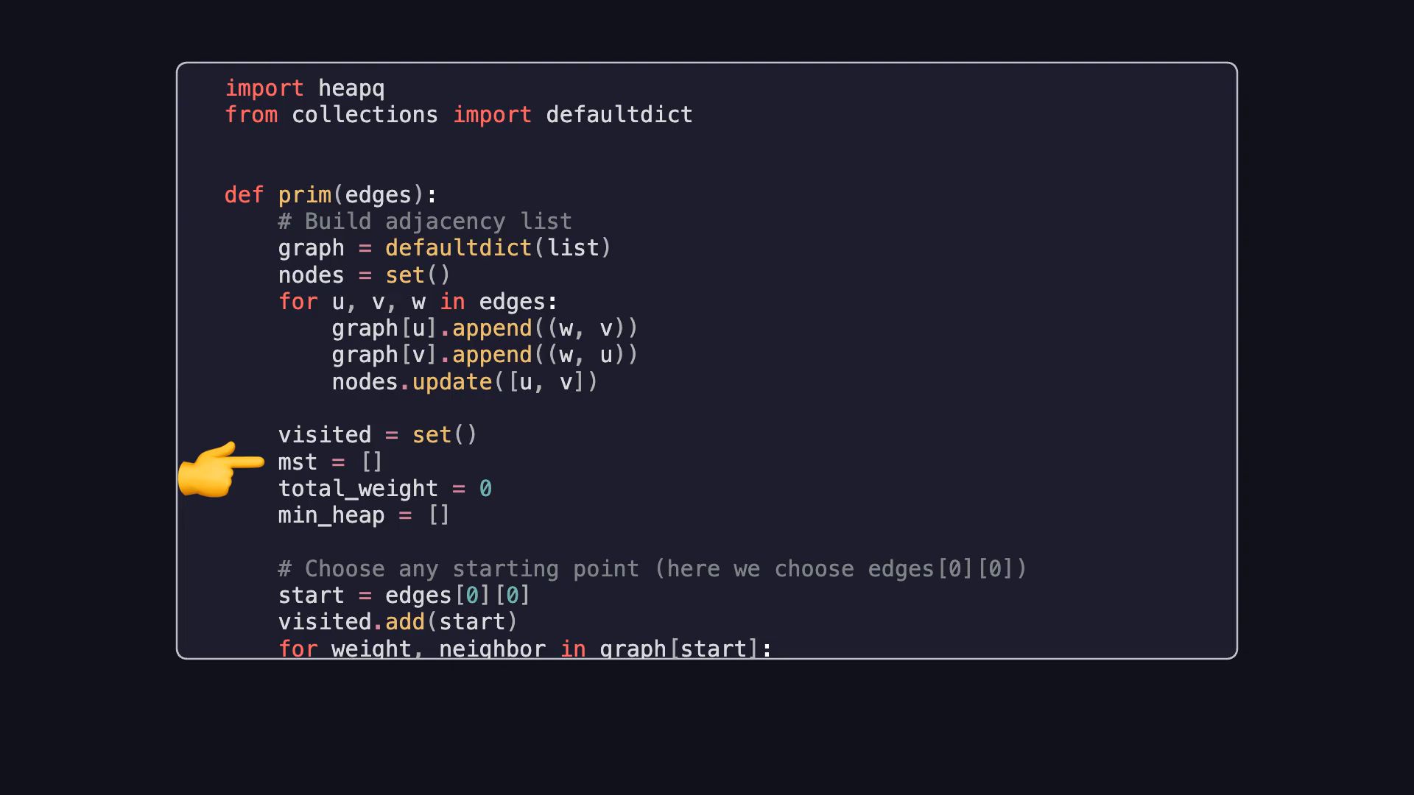
pyautogui.moveTo(221, 492)
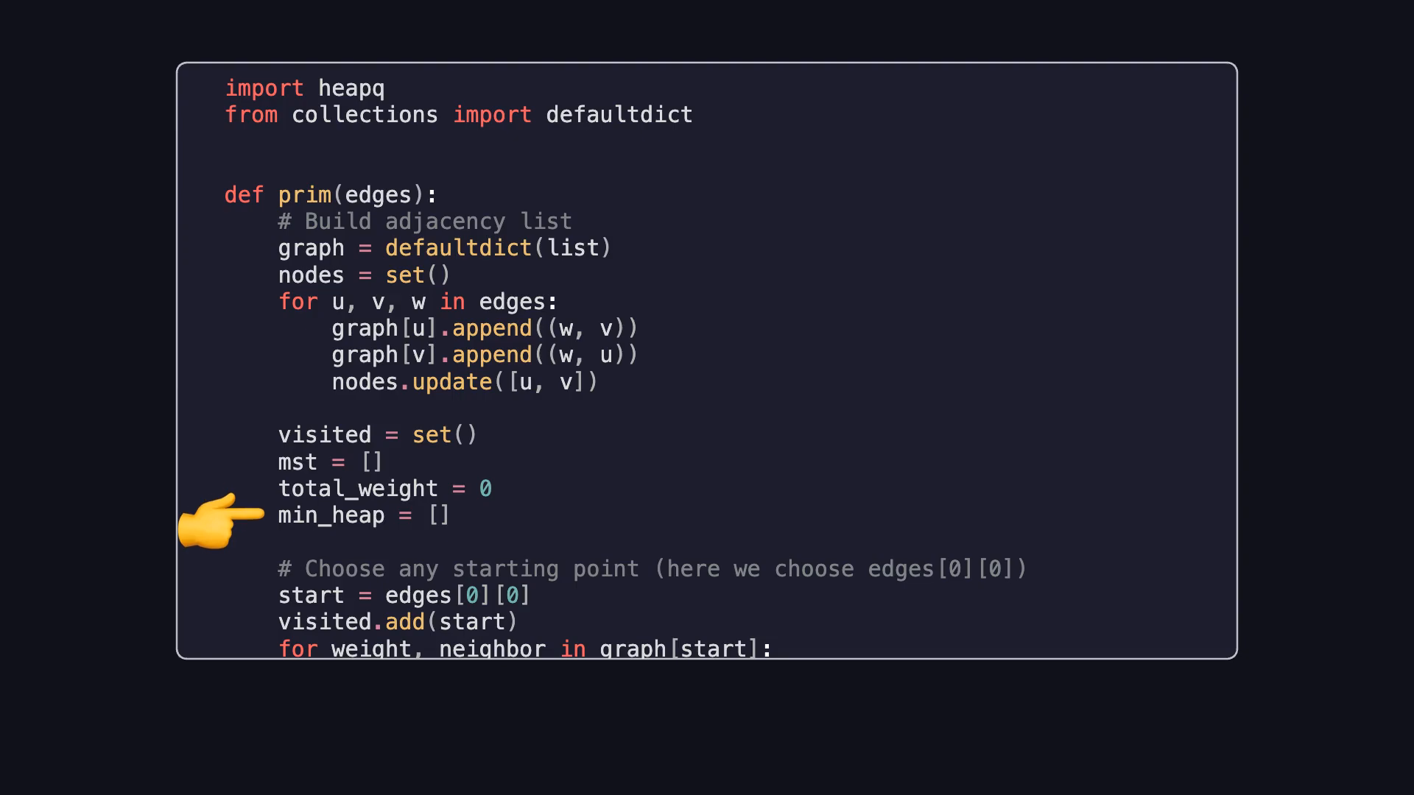
pyautogui.scroll(-3)
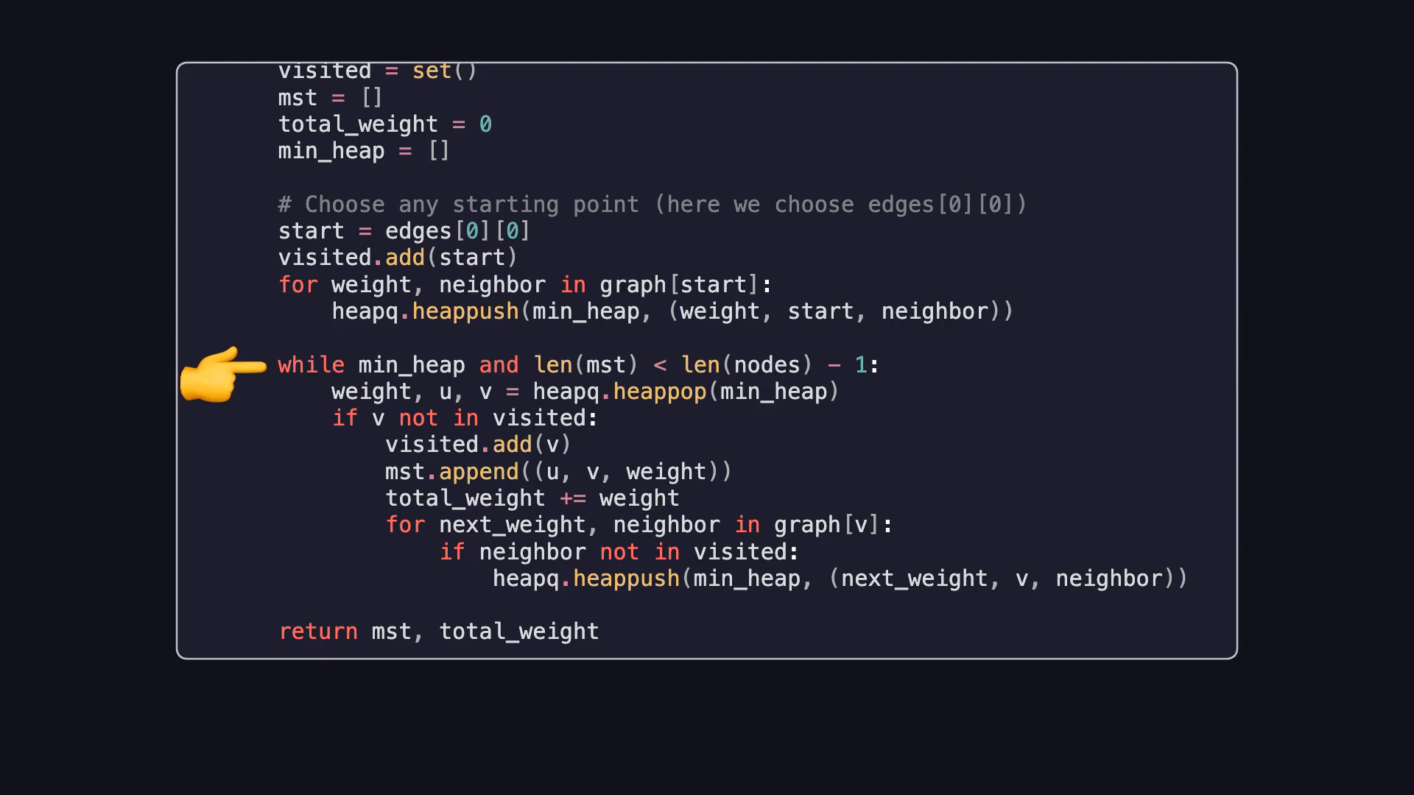
pyautogui.moveTo(279, 391)
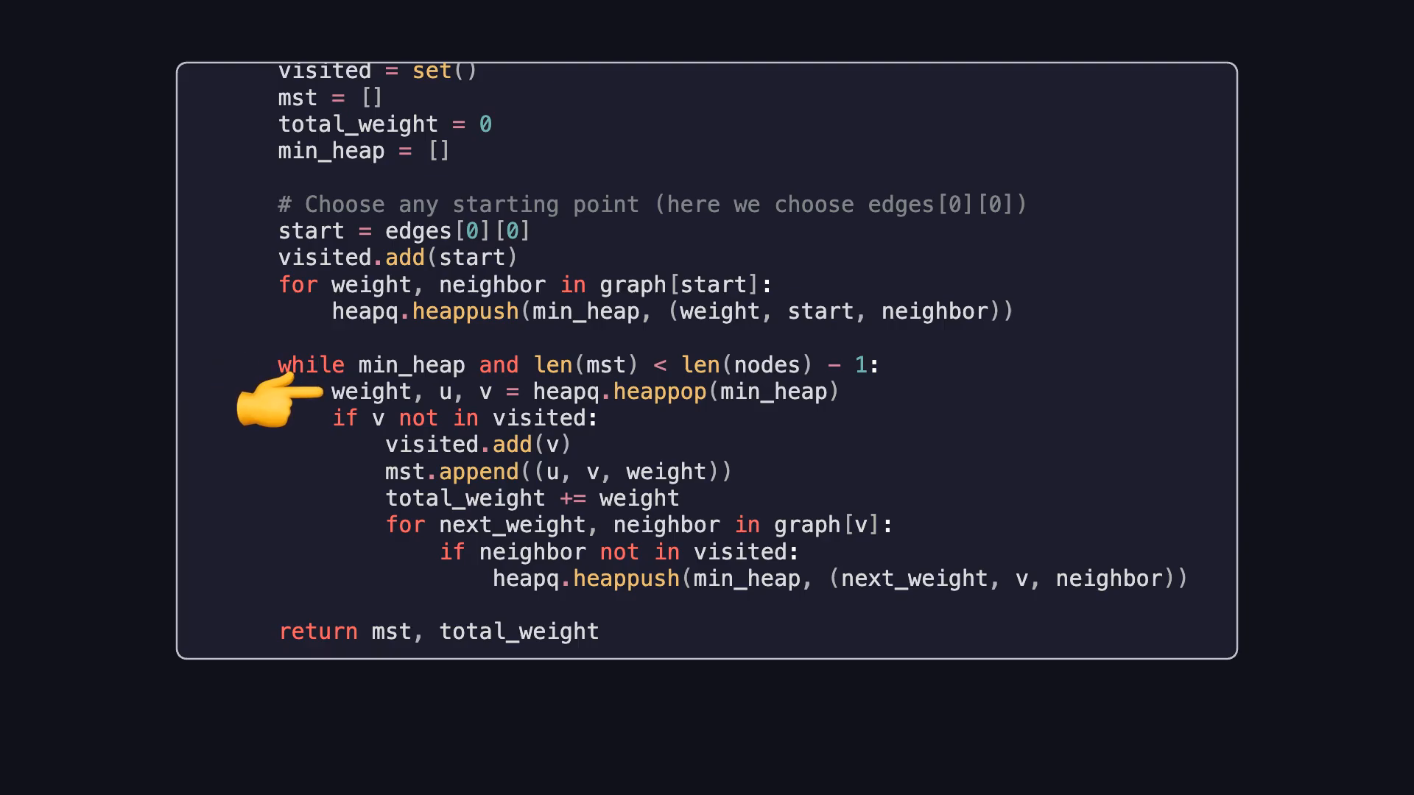
pyautogui.moveTo(381, 558)
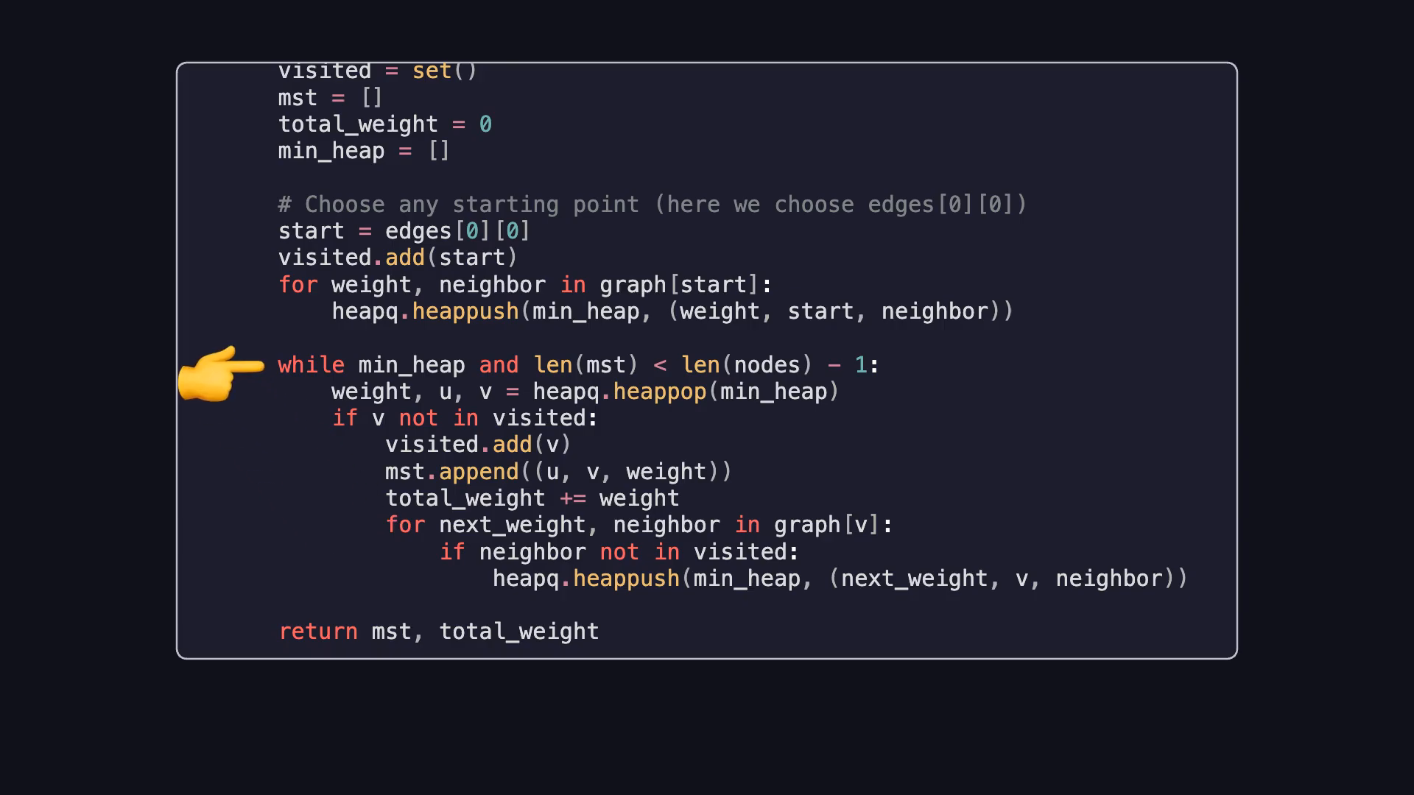
pyautogui.scroll(-3)
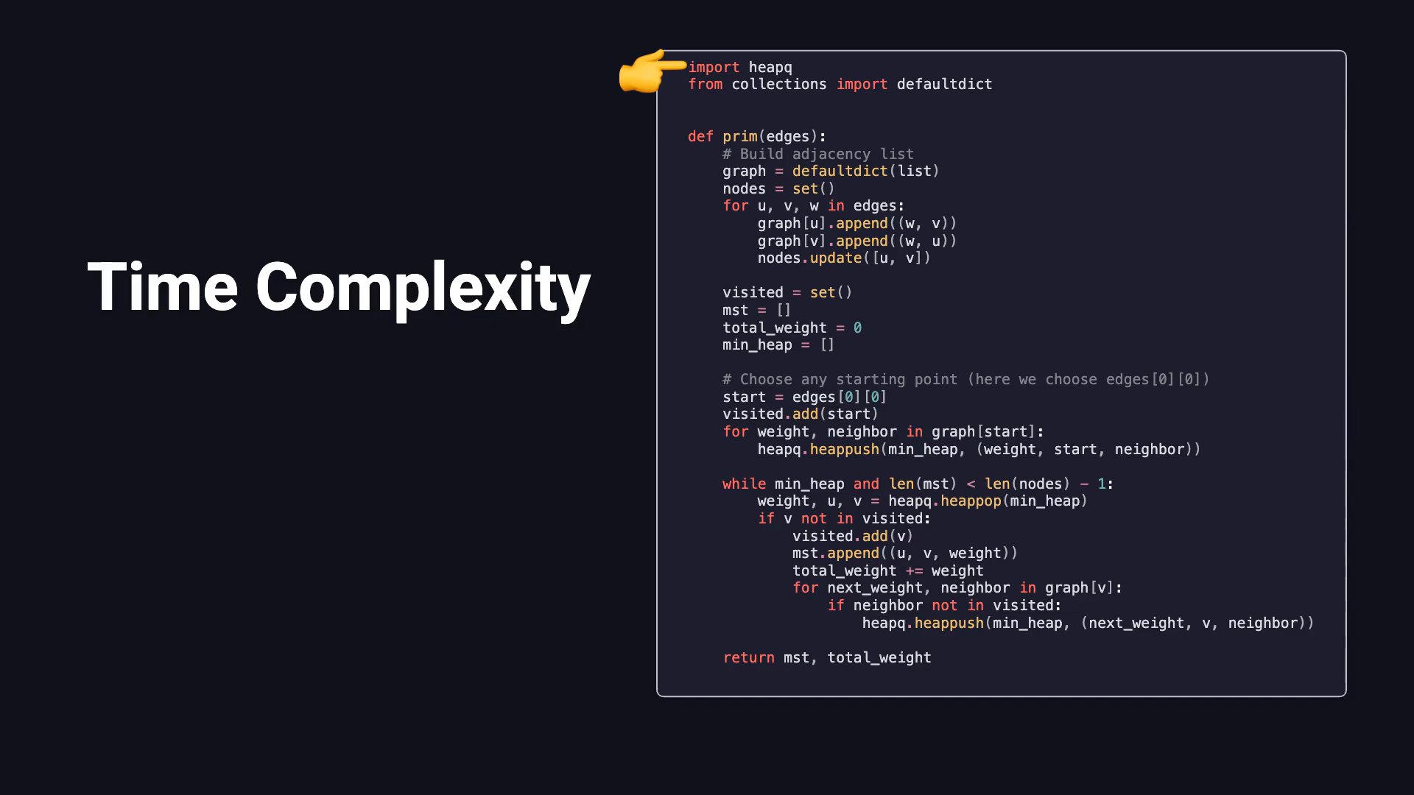
pyautogui.moveTo(826, 639)
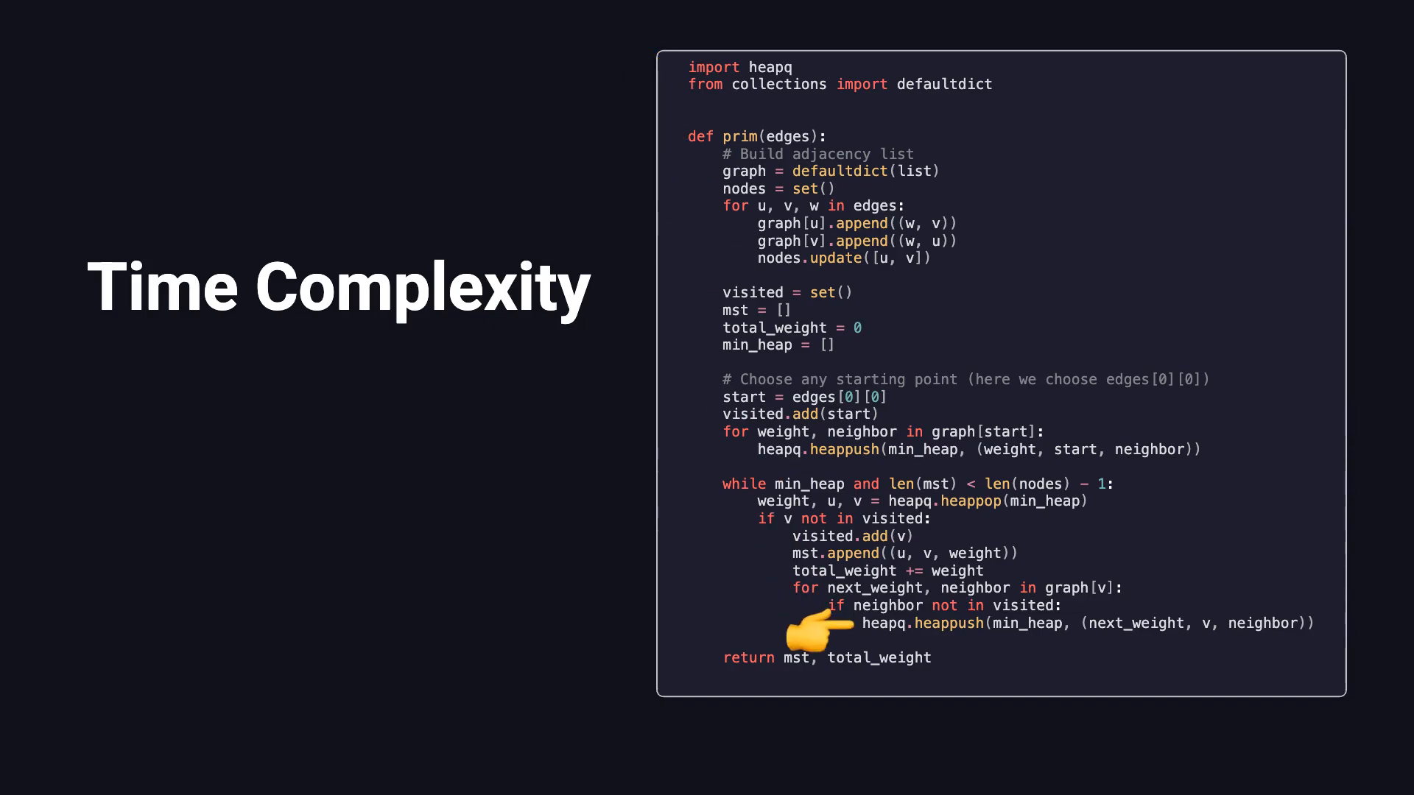